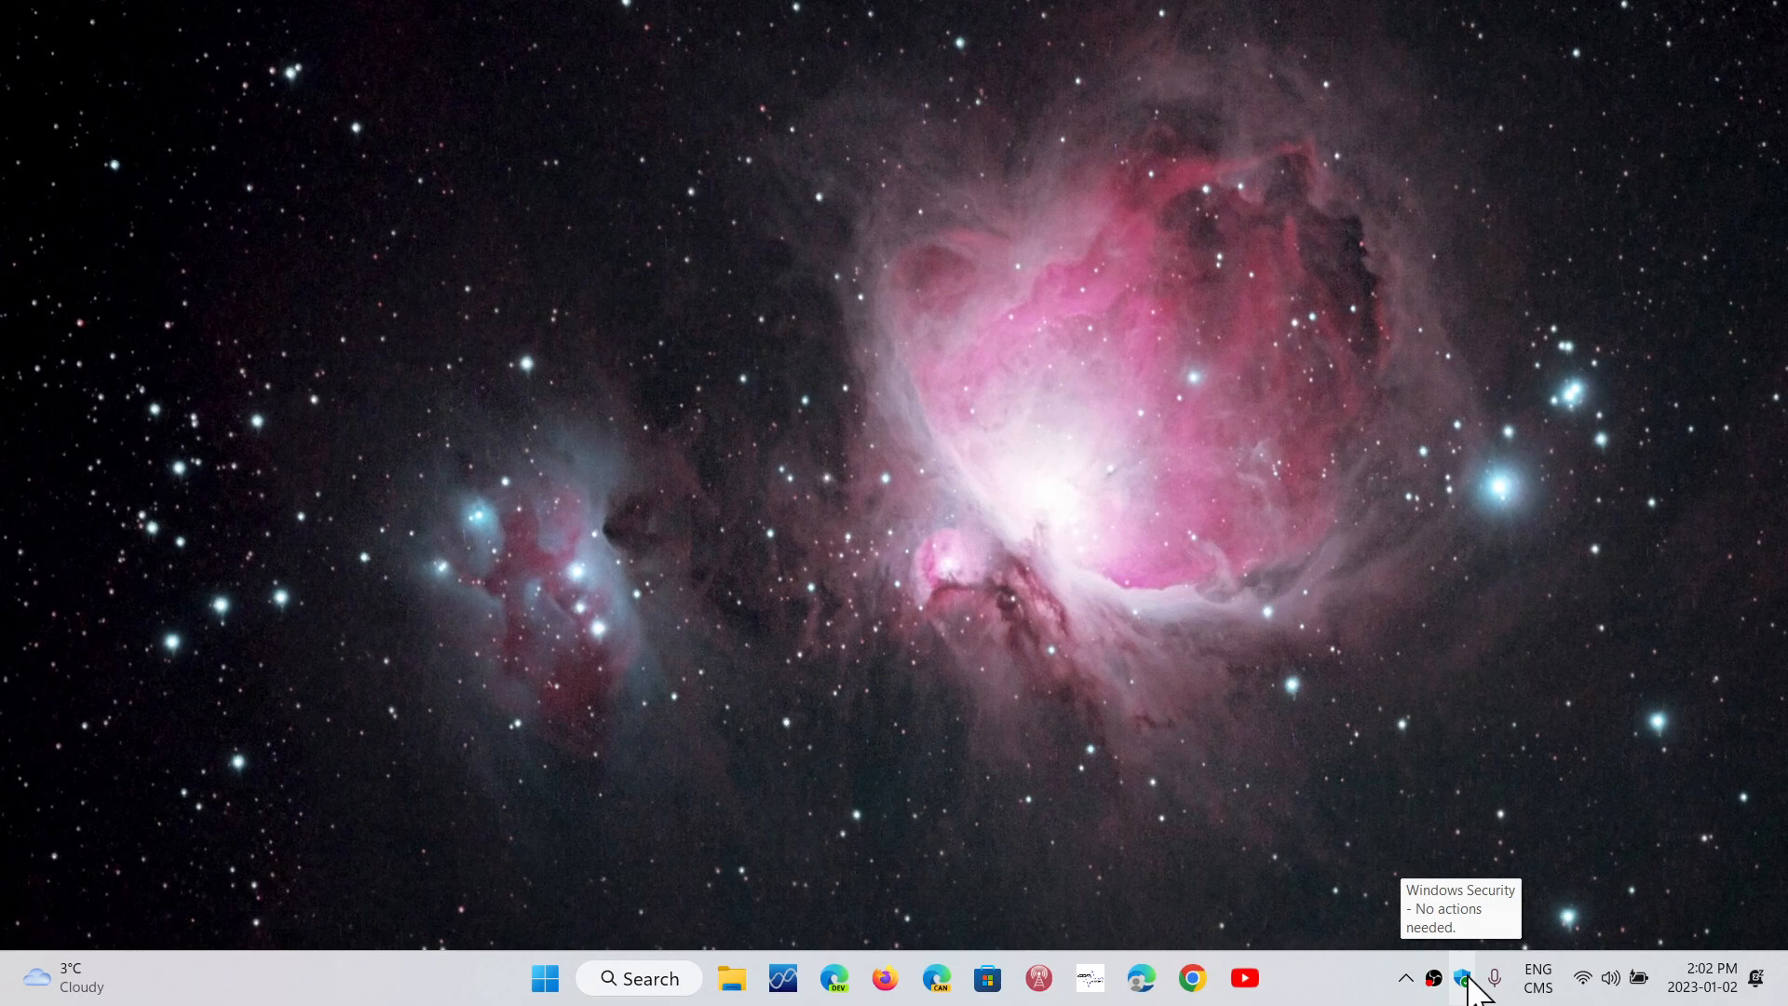
mouse_move(1091, 684)
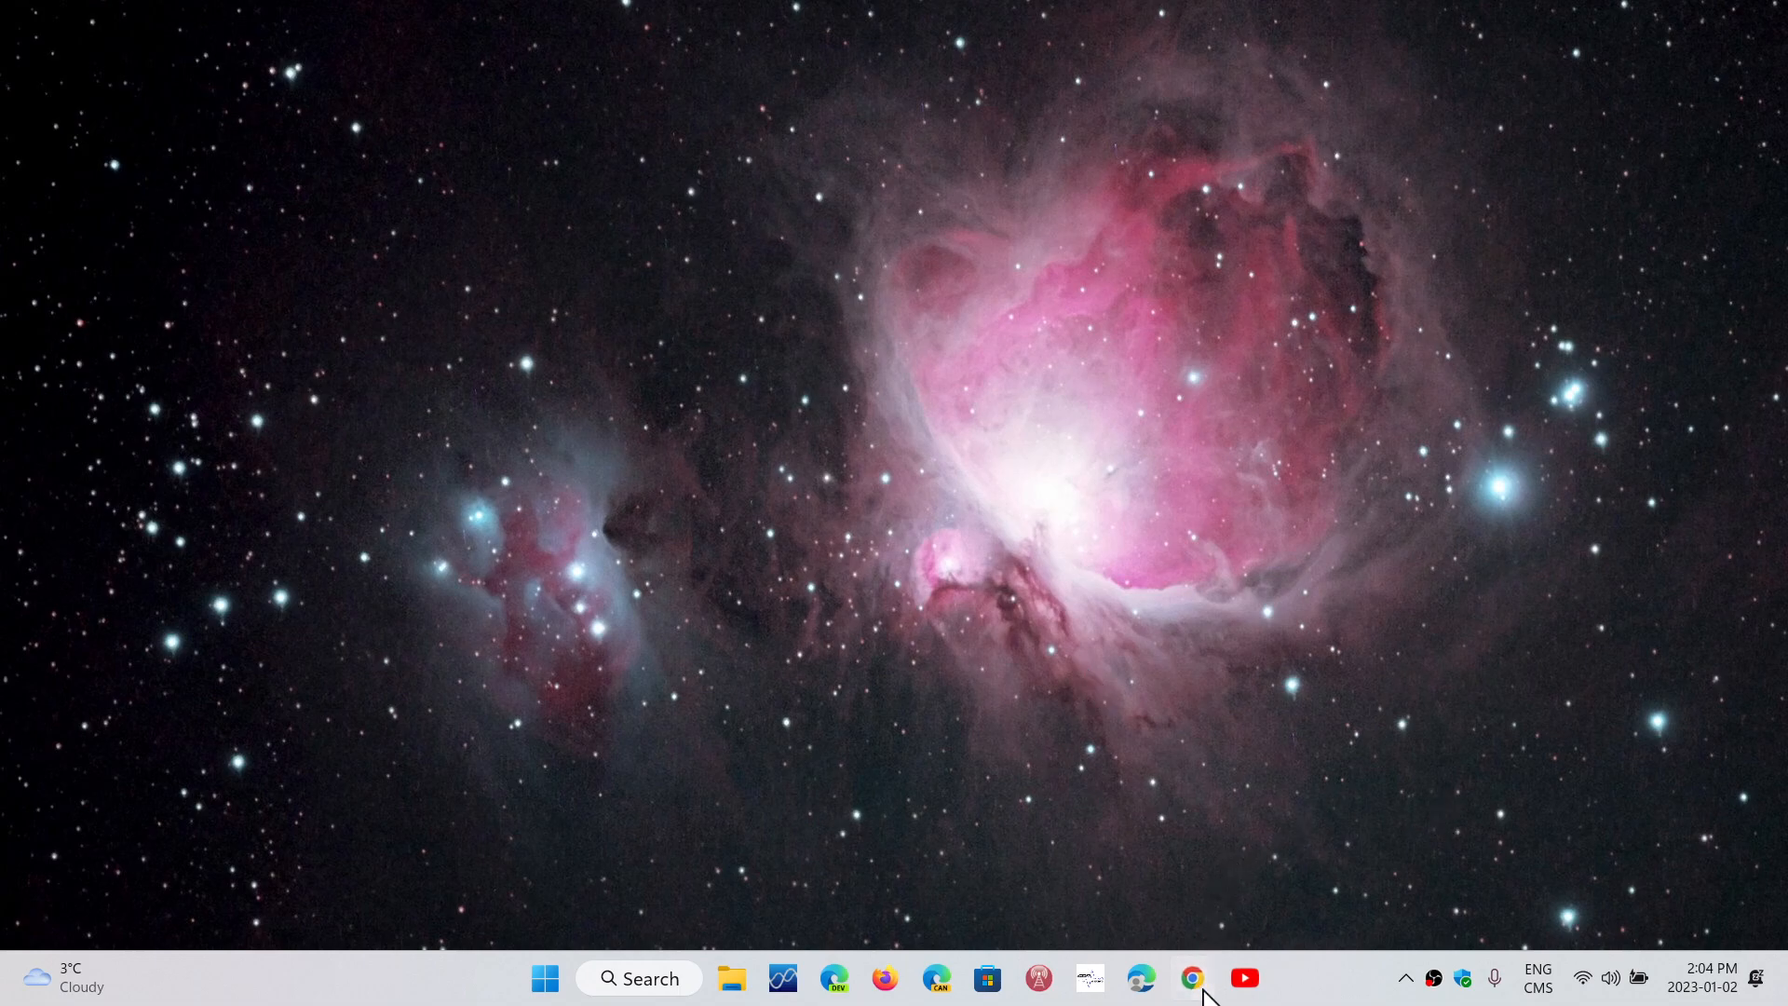
- Launch Chrome and Edge, click within the Google page, then close the Edge window
left_click(1190, 979)
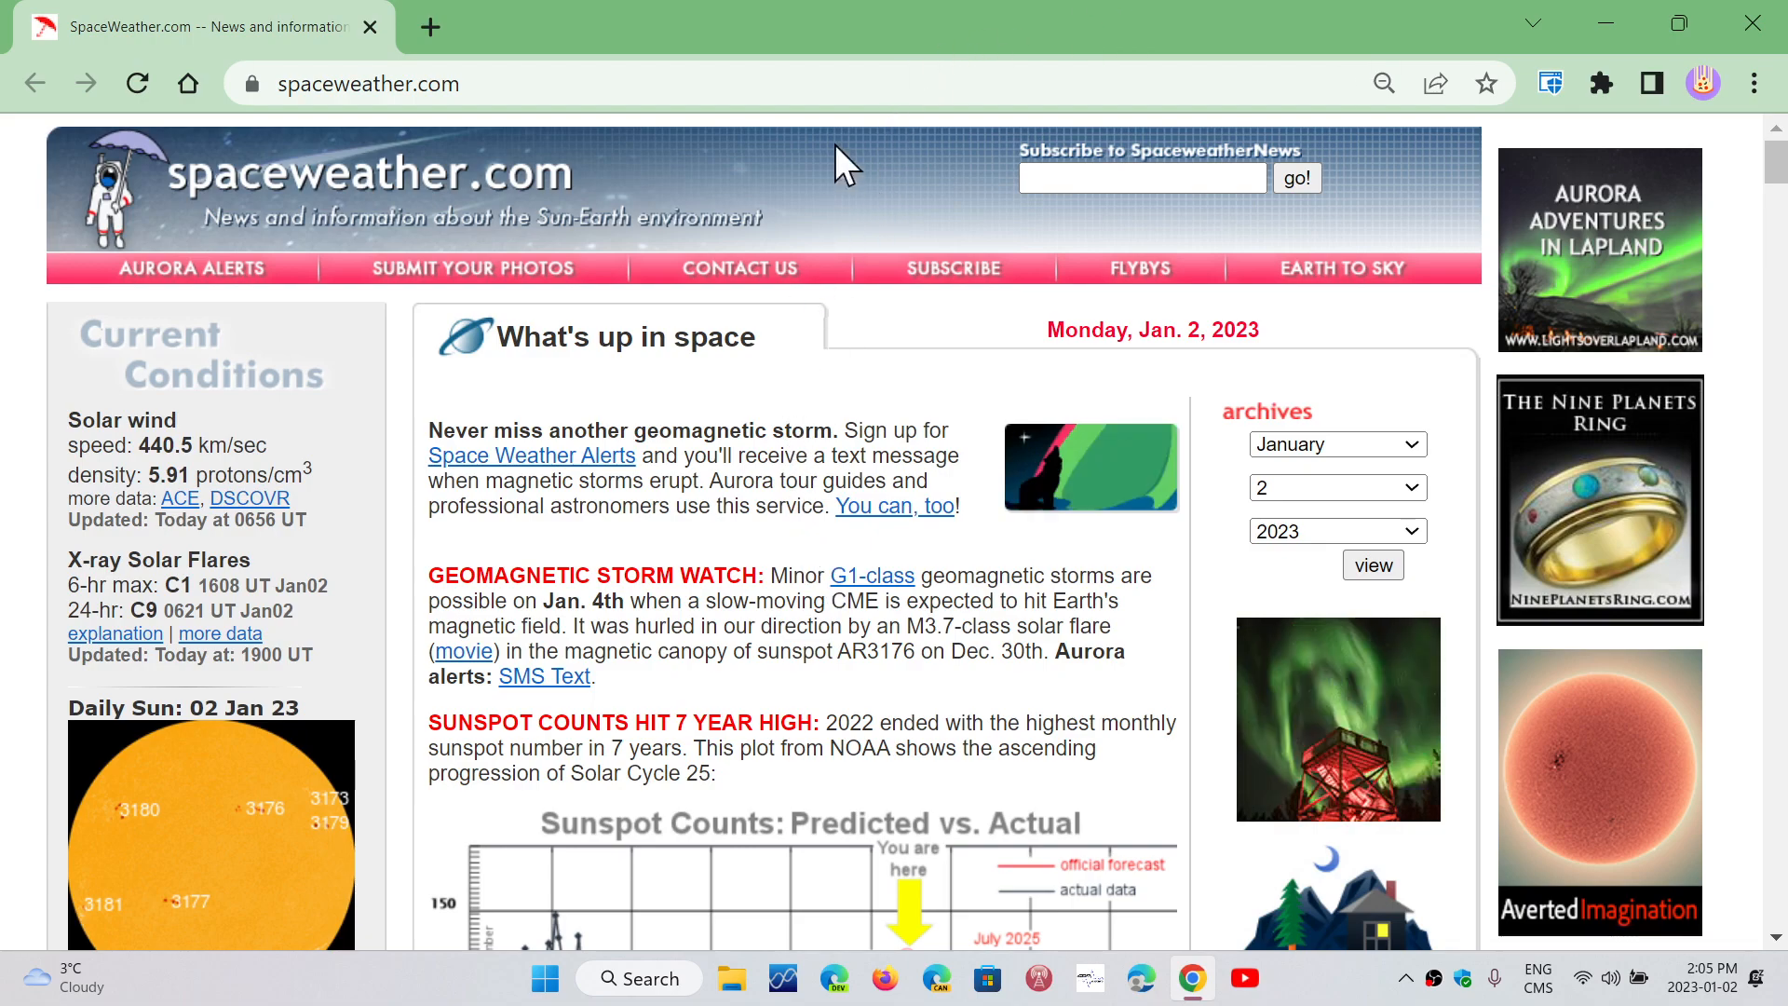
mouse_move(1379, 31)
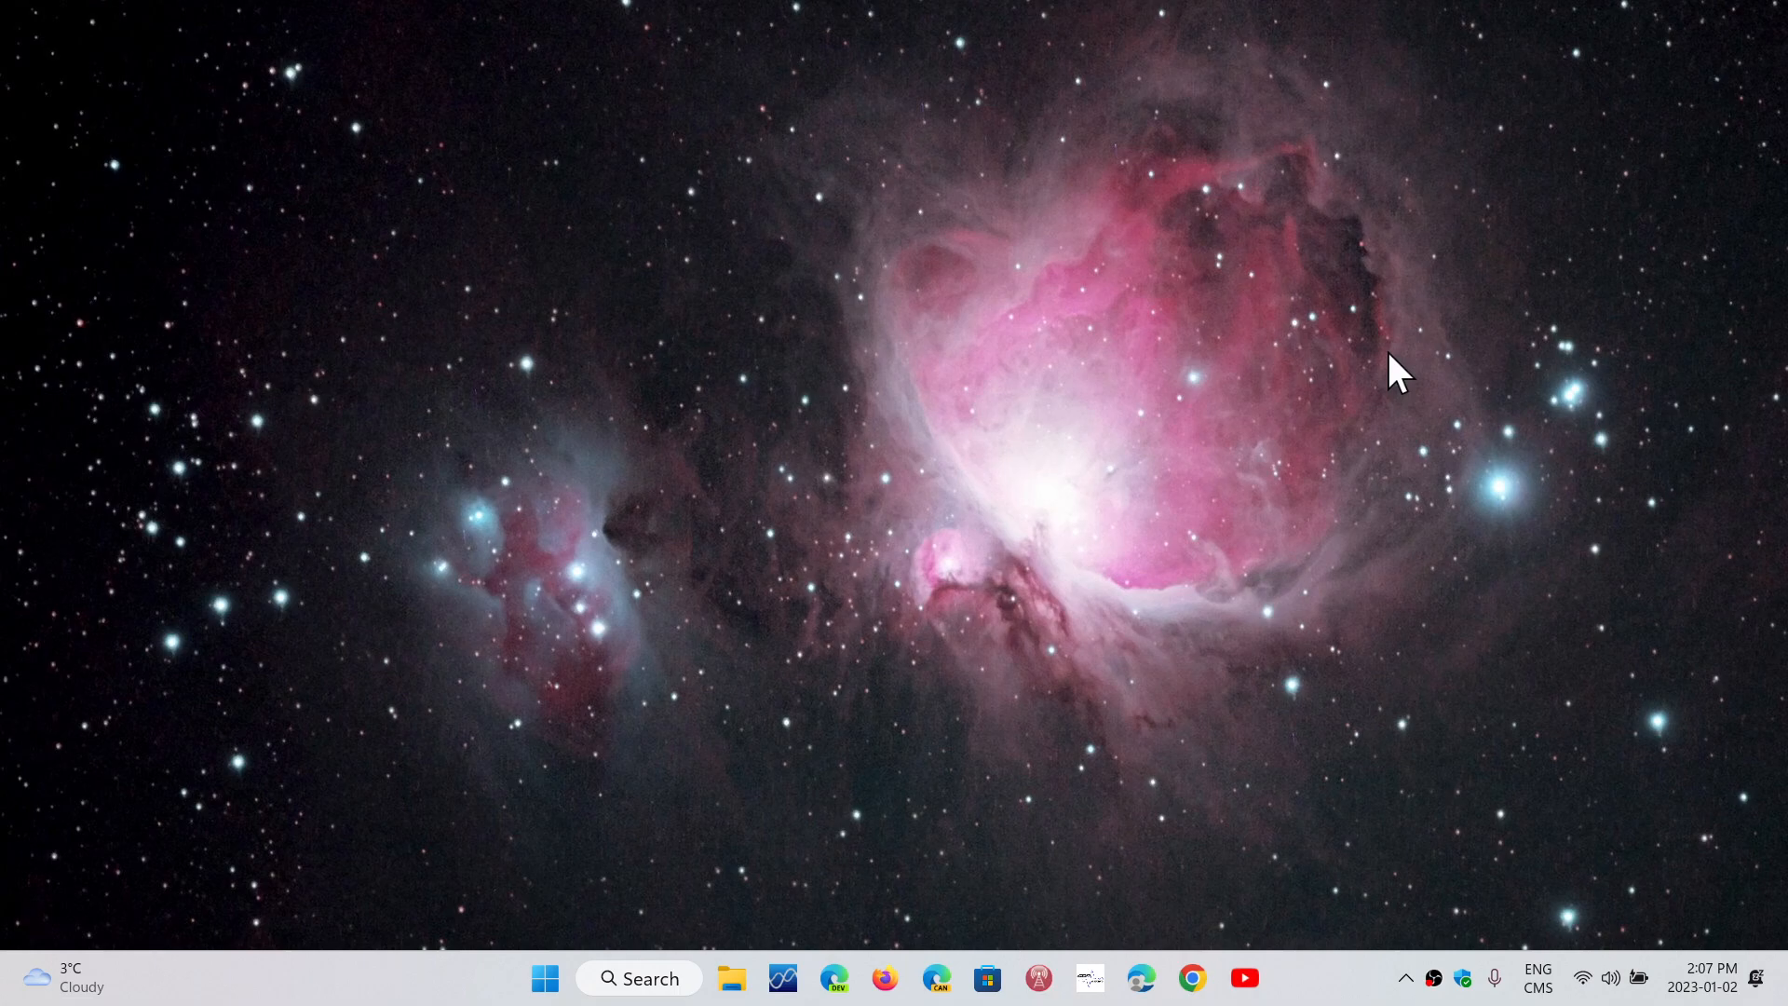
mouse_move(716, 969)
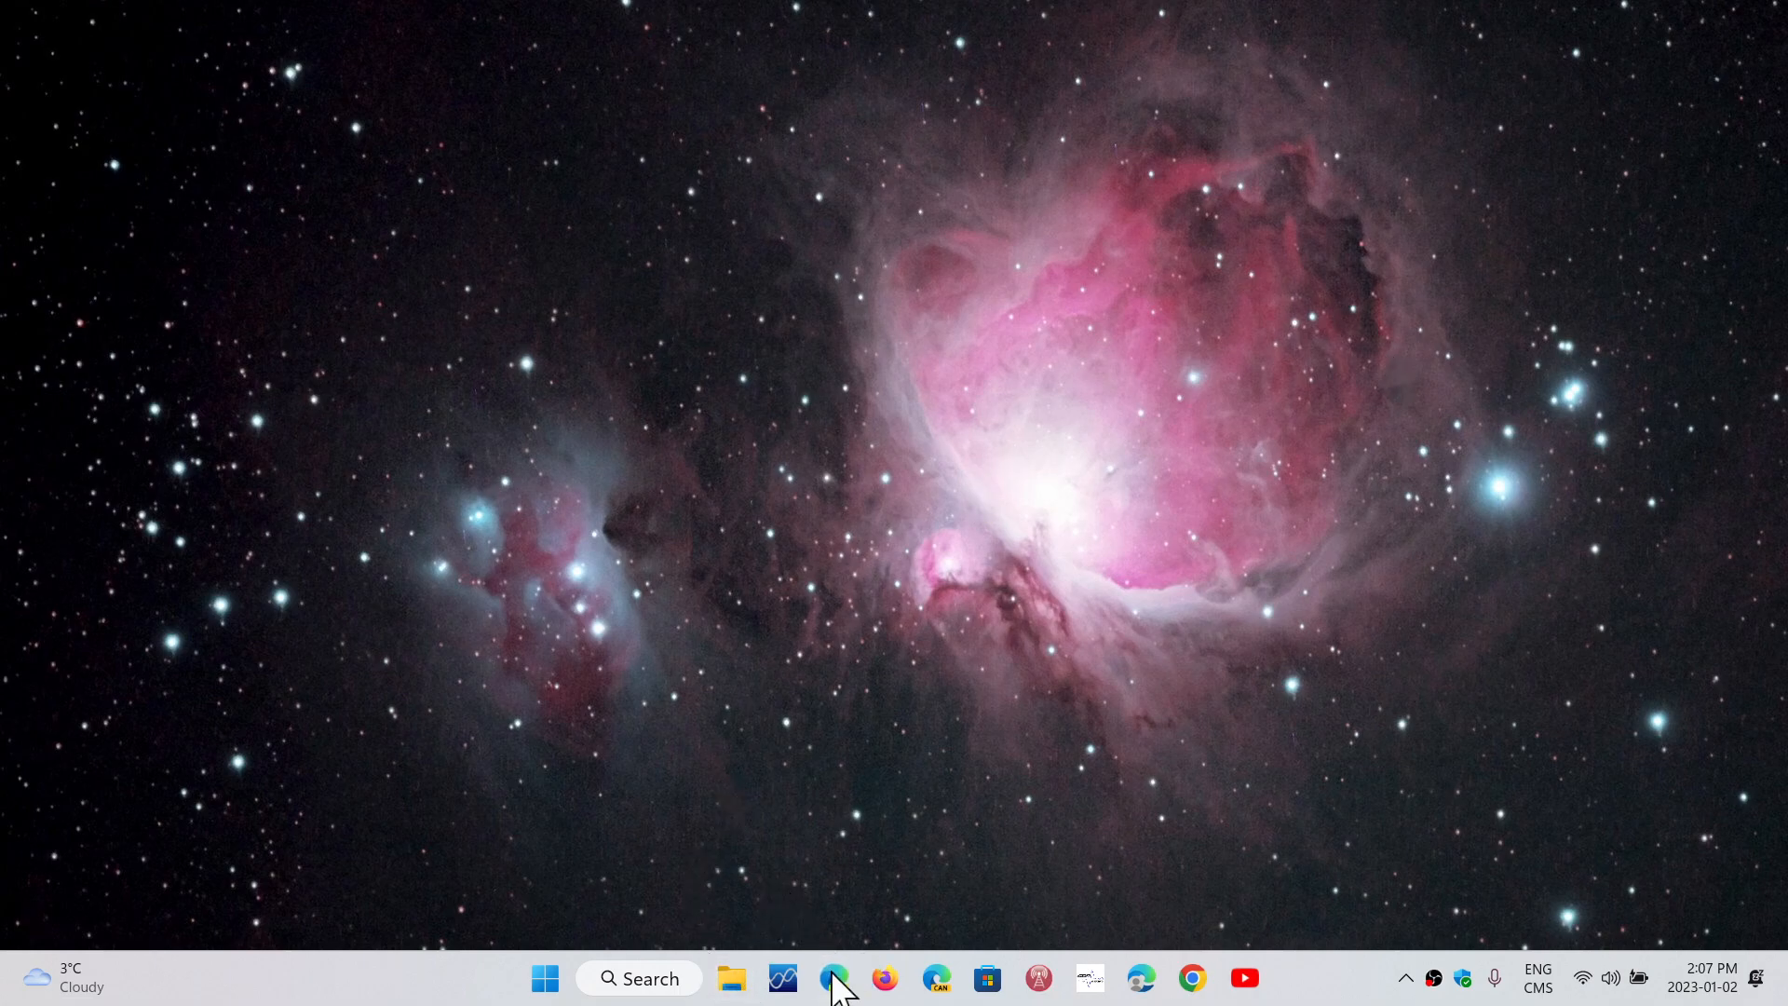
left_click(833, 977)
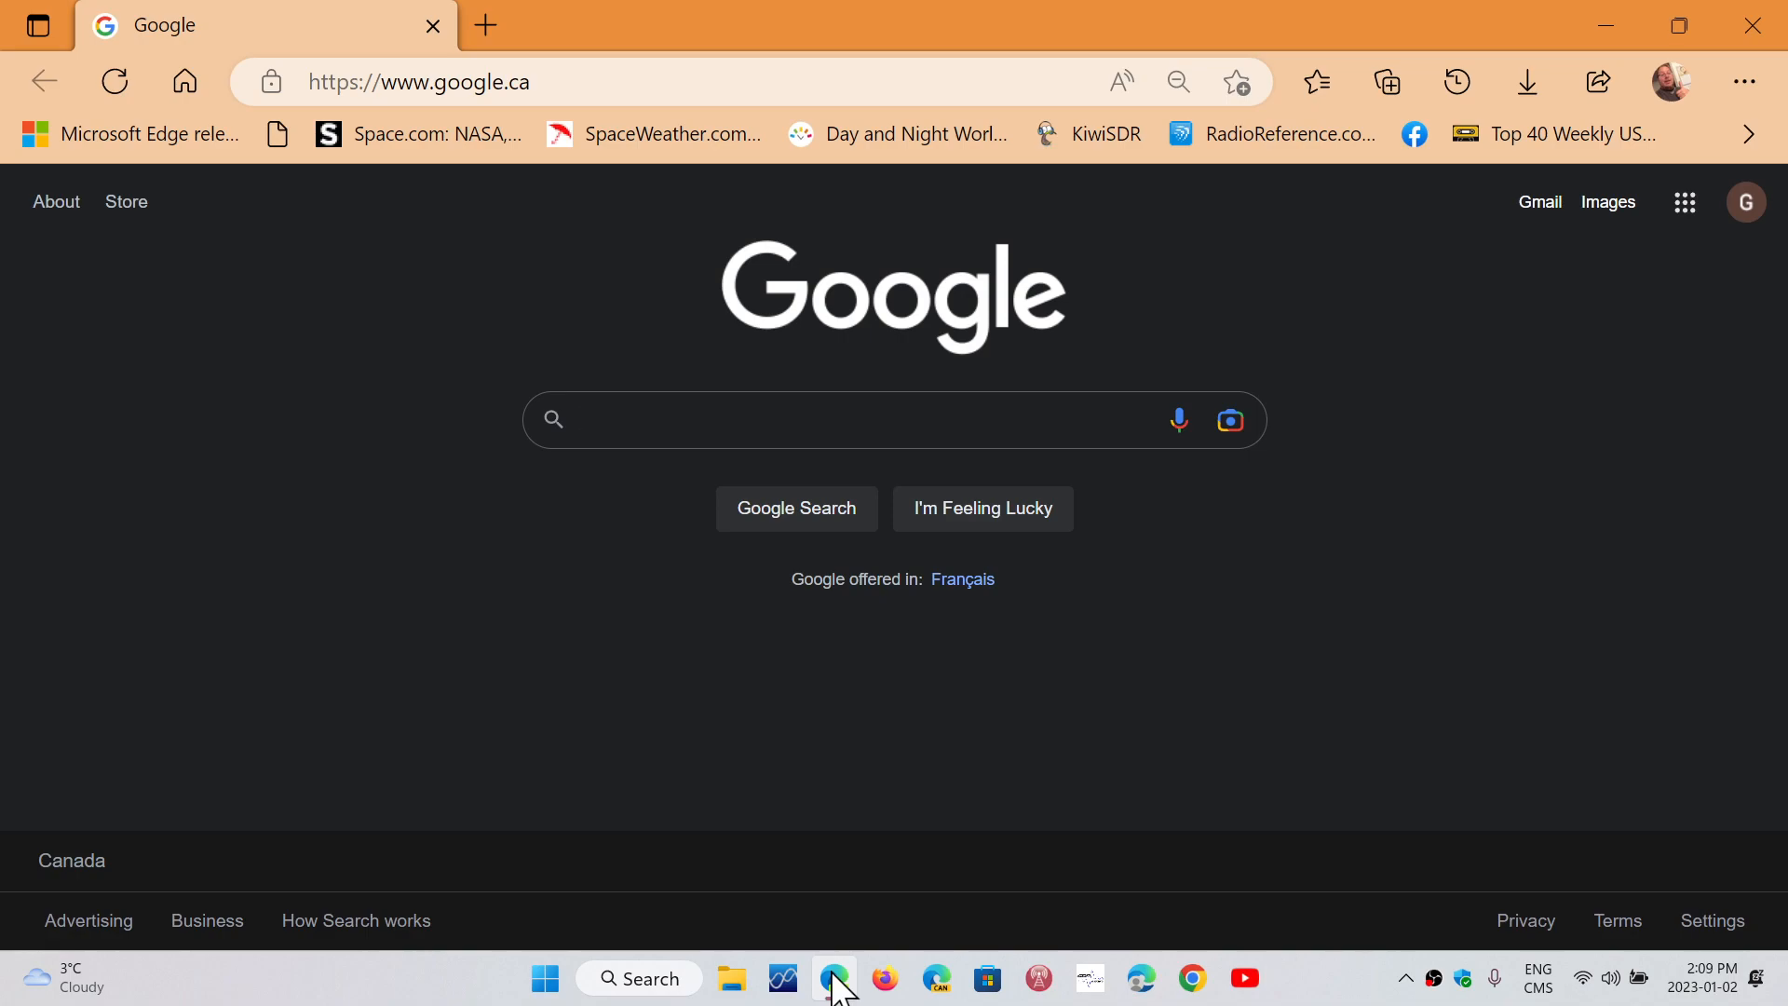
left_click(889, 418)
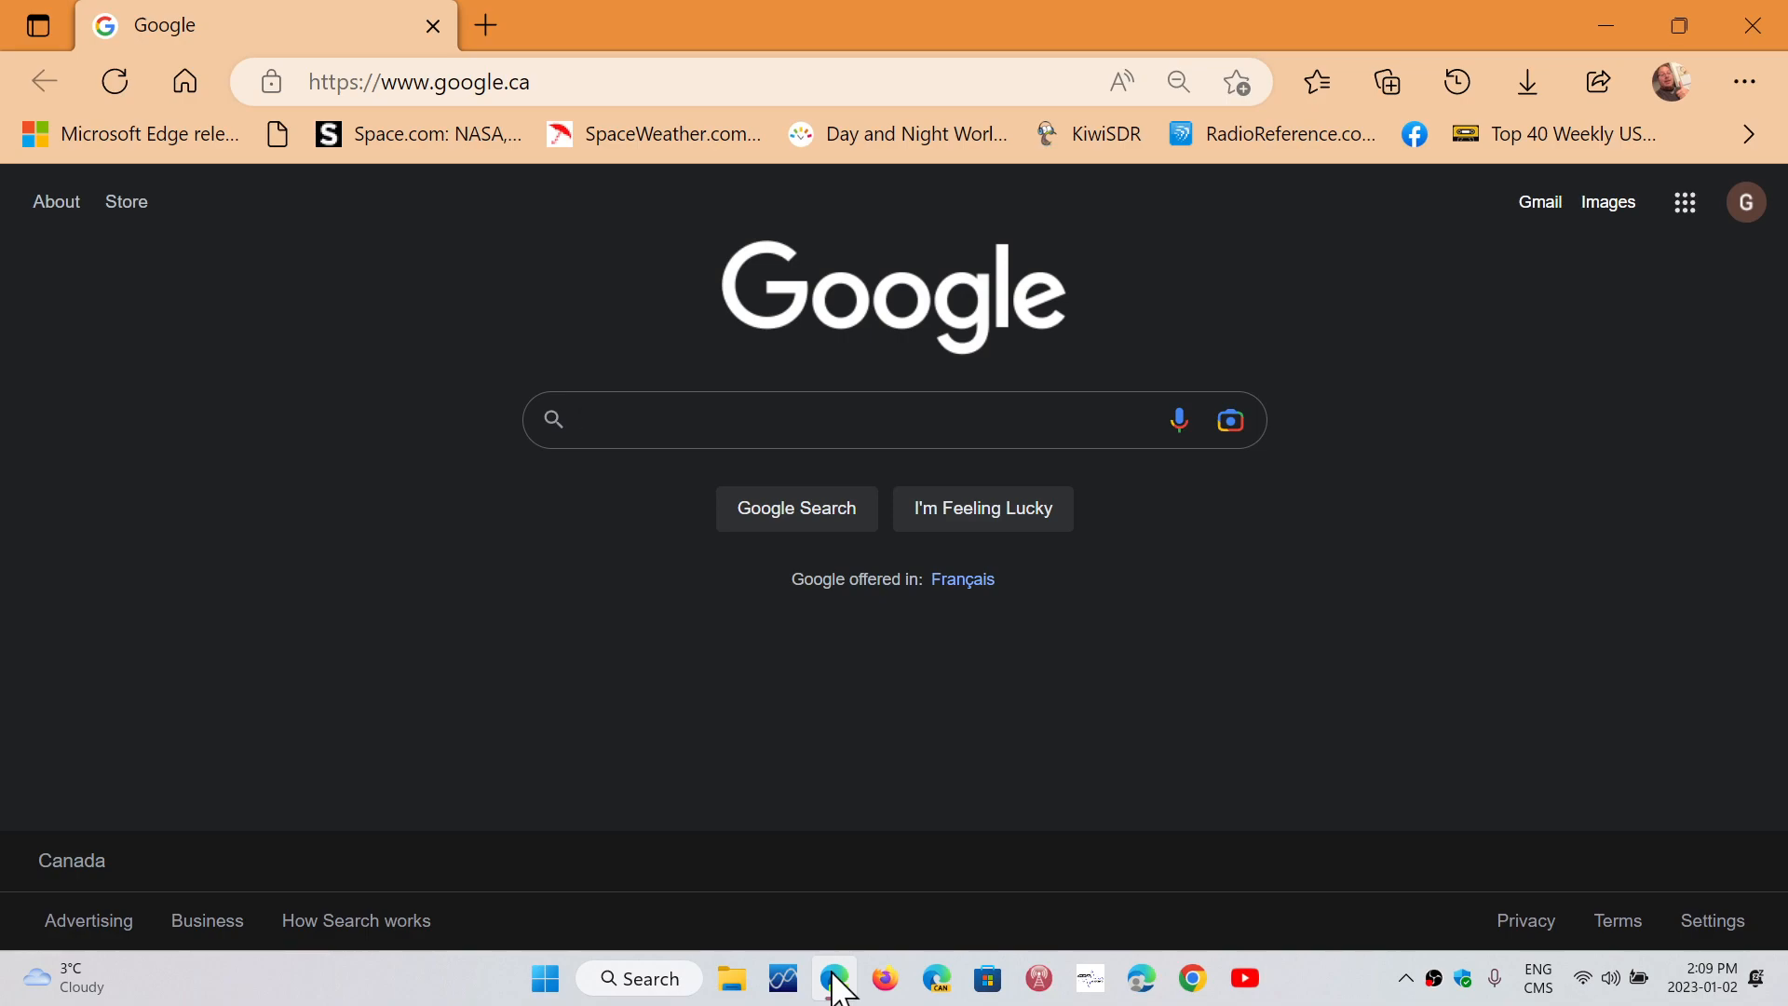
left_click(798, 420)
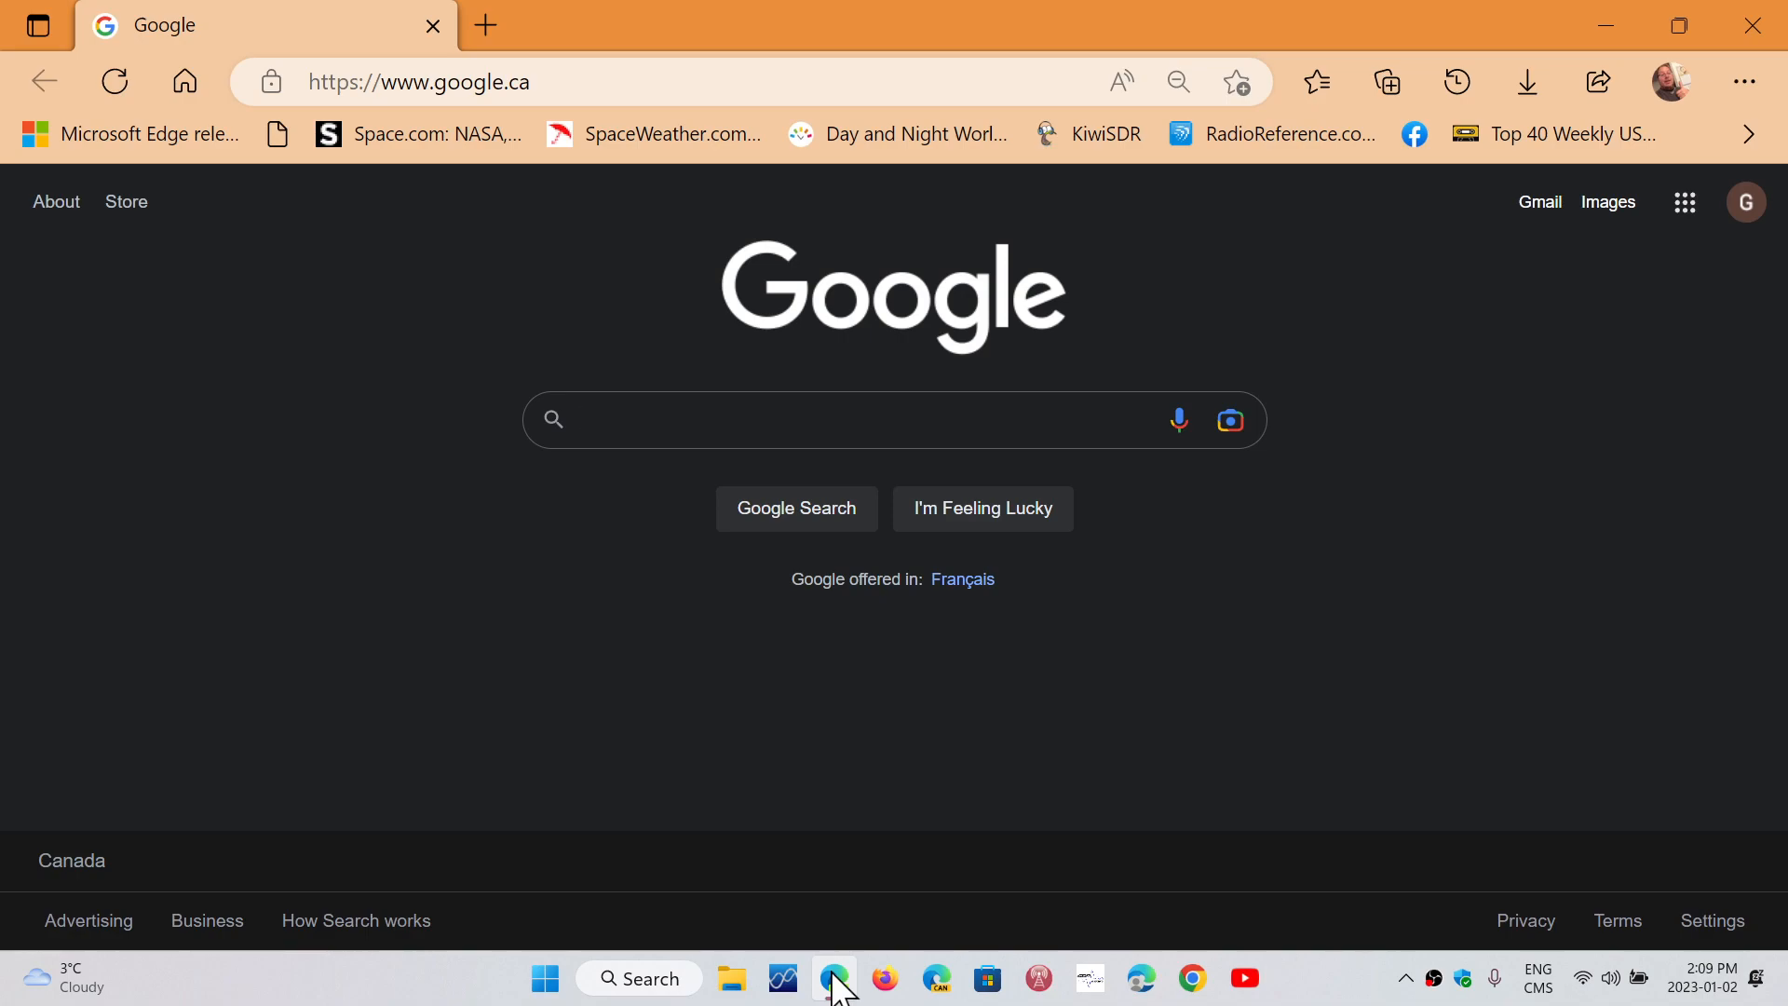
left_click(798, 420)
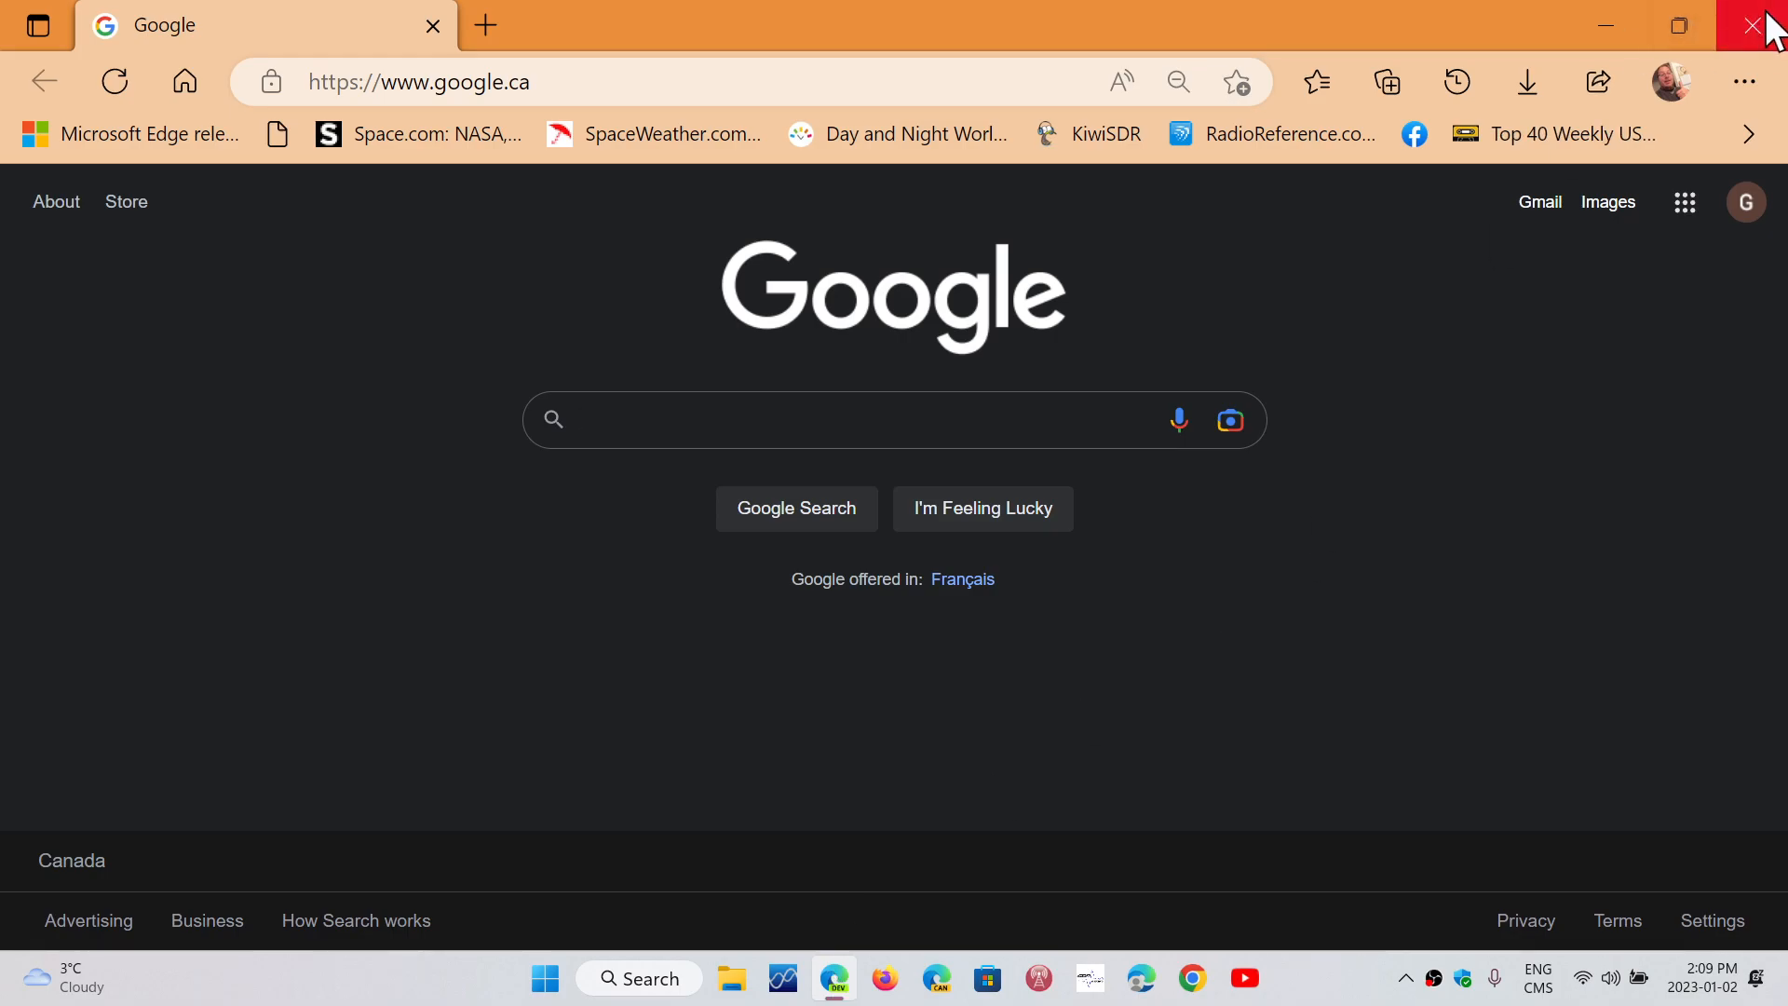
left_click(1765, 25)
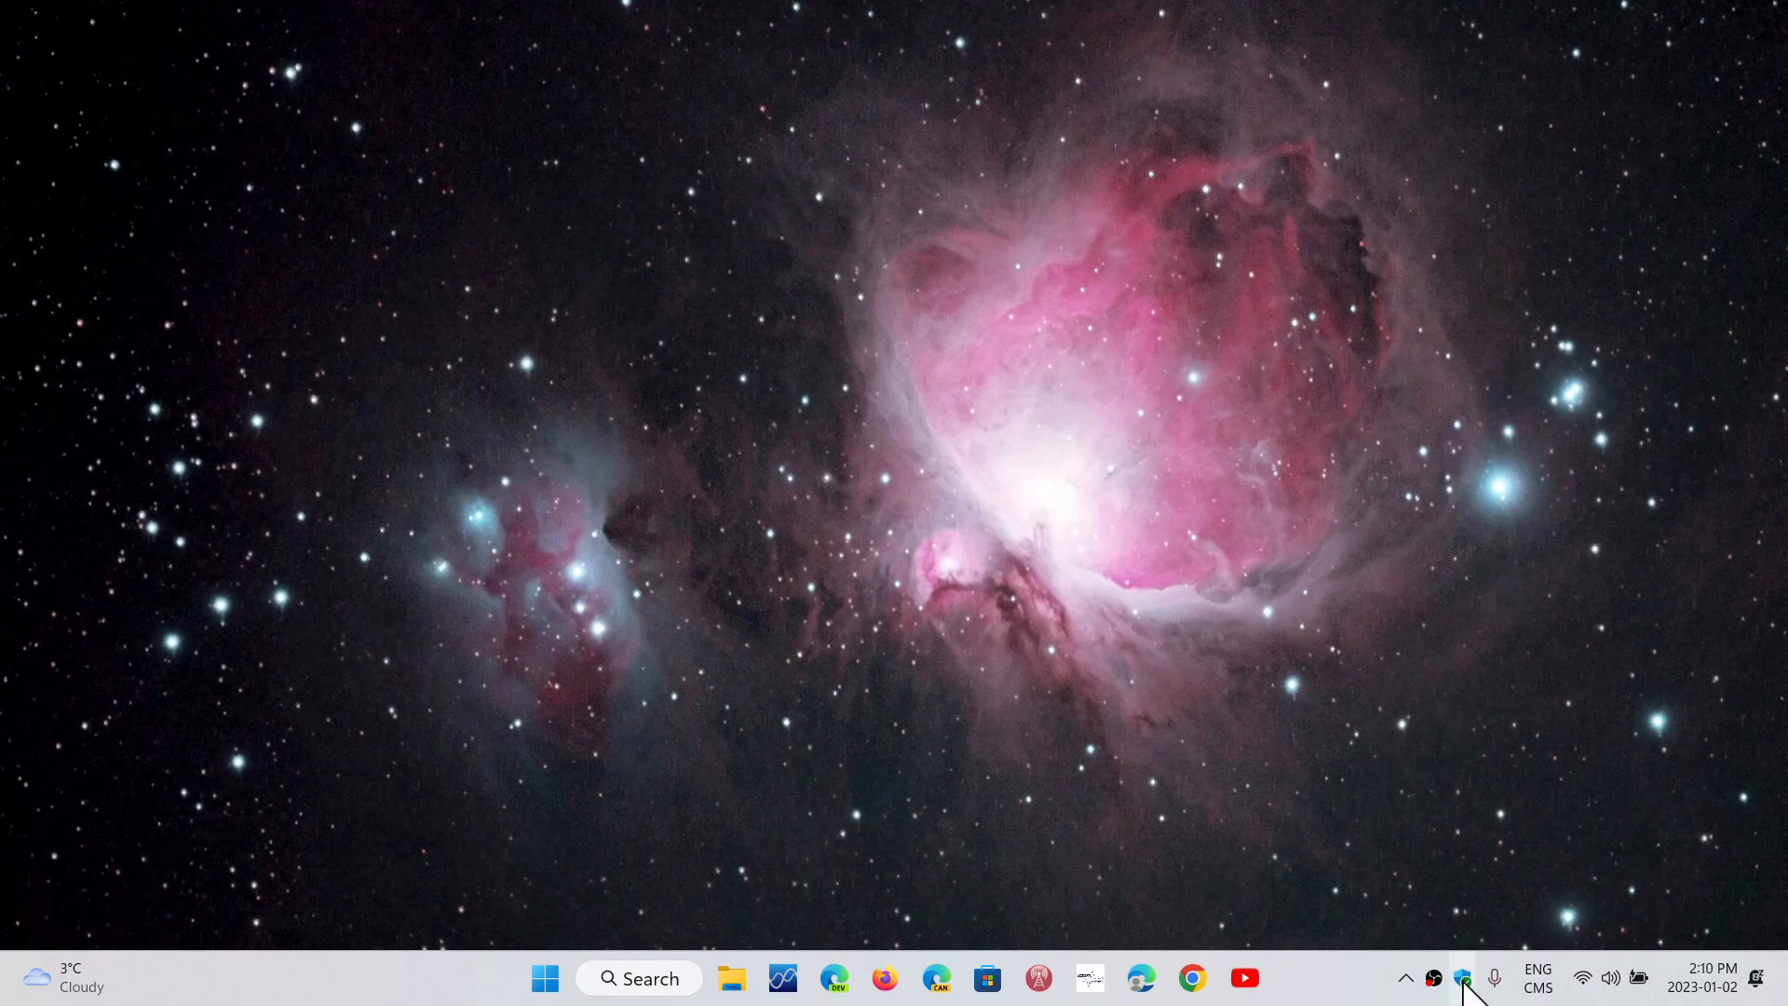
left_click(1474, 977)
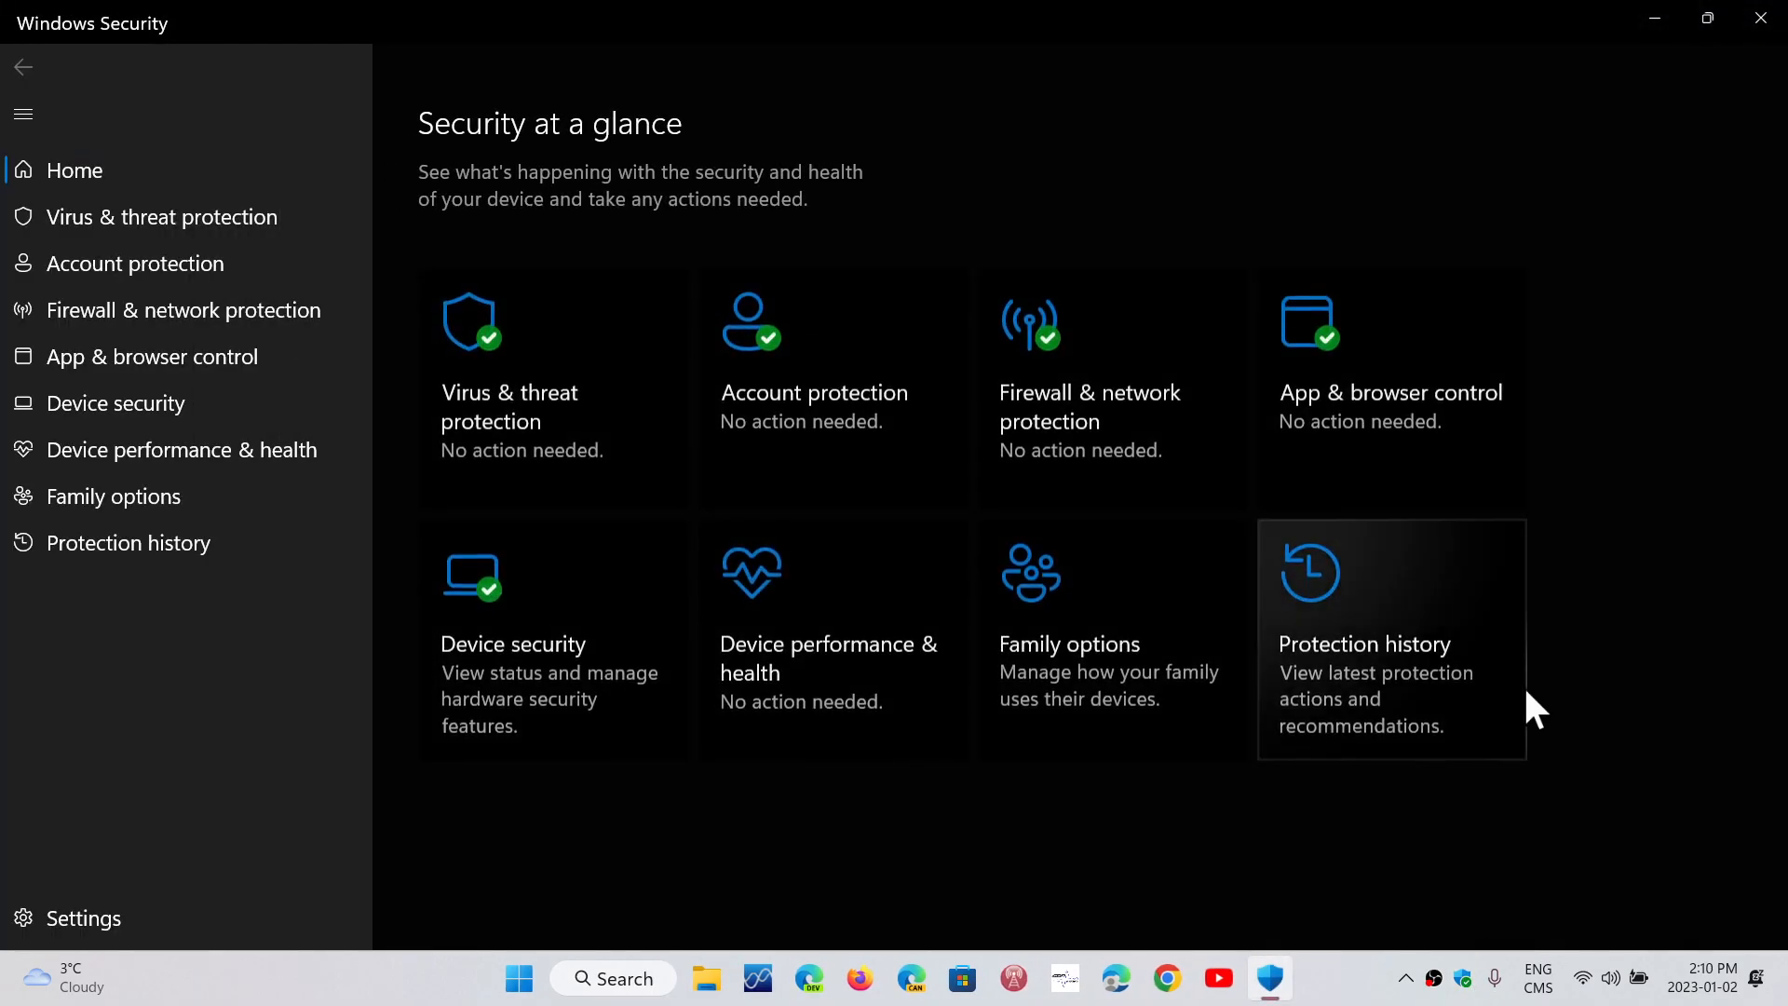
mouse_move(1432, 878)
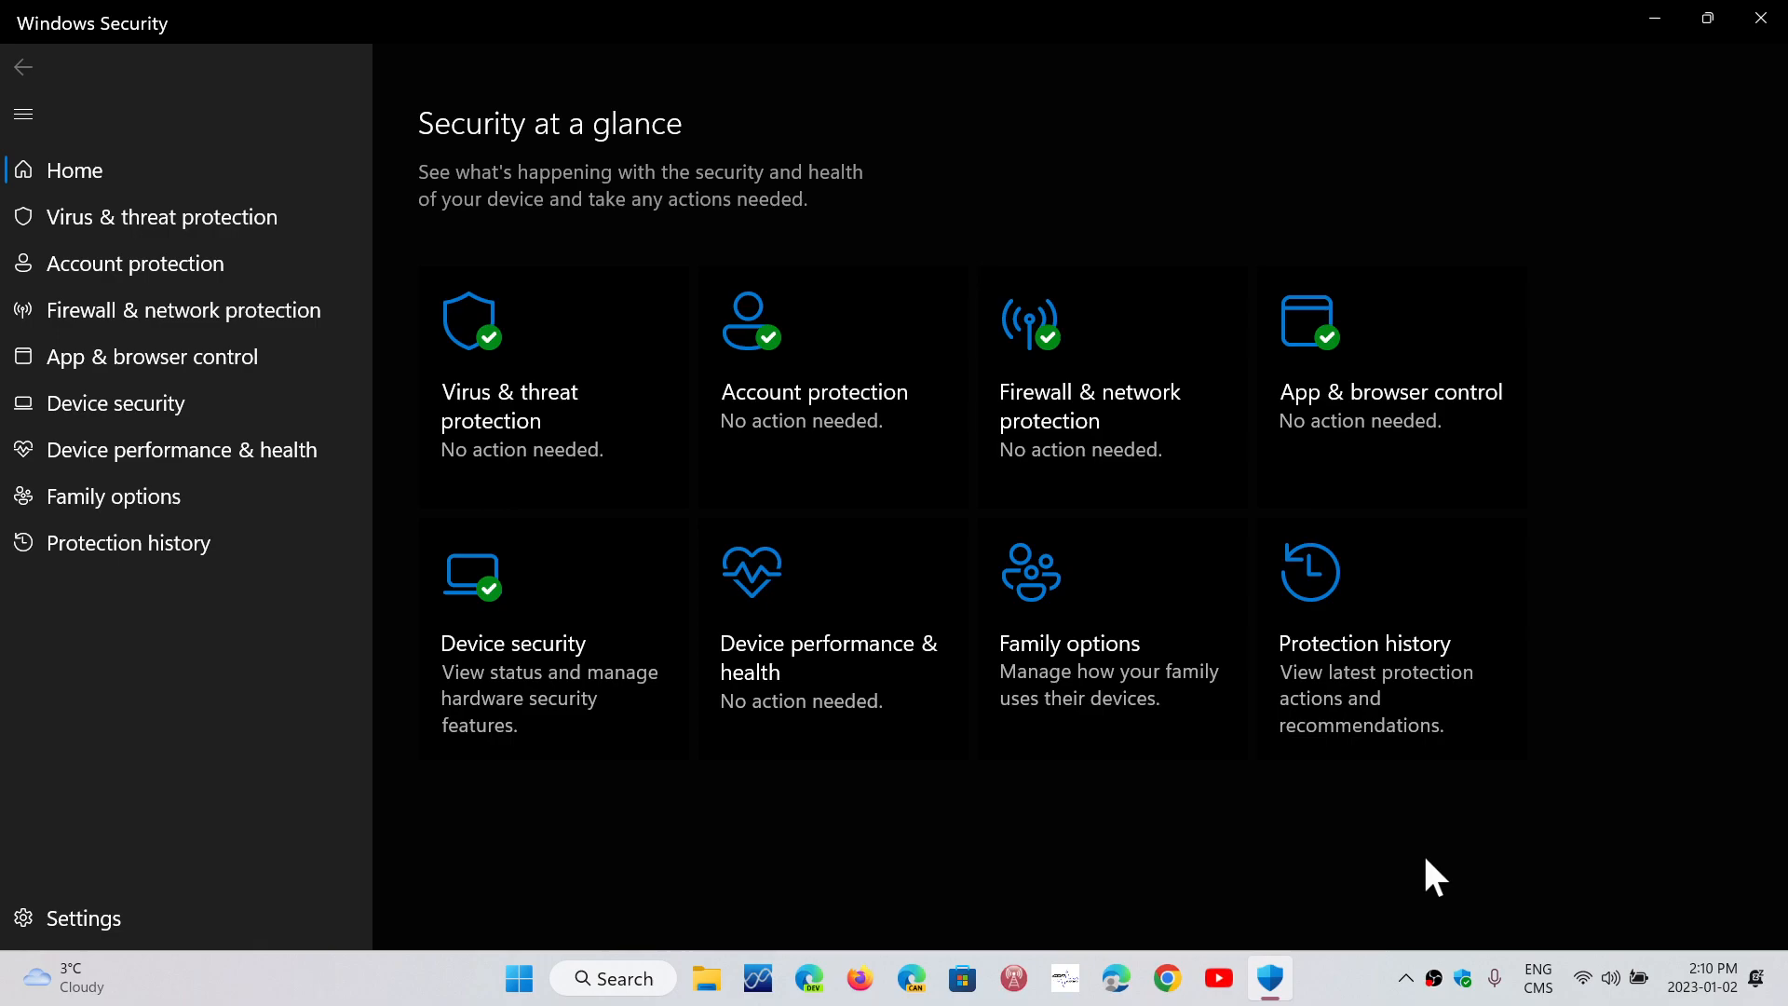
mouse_move(1667, 317)
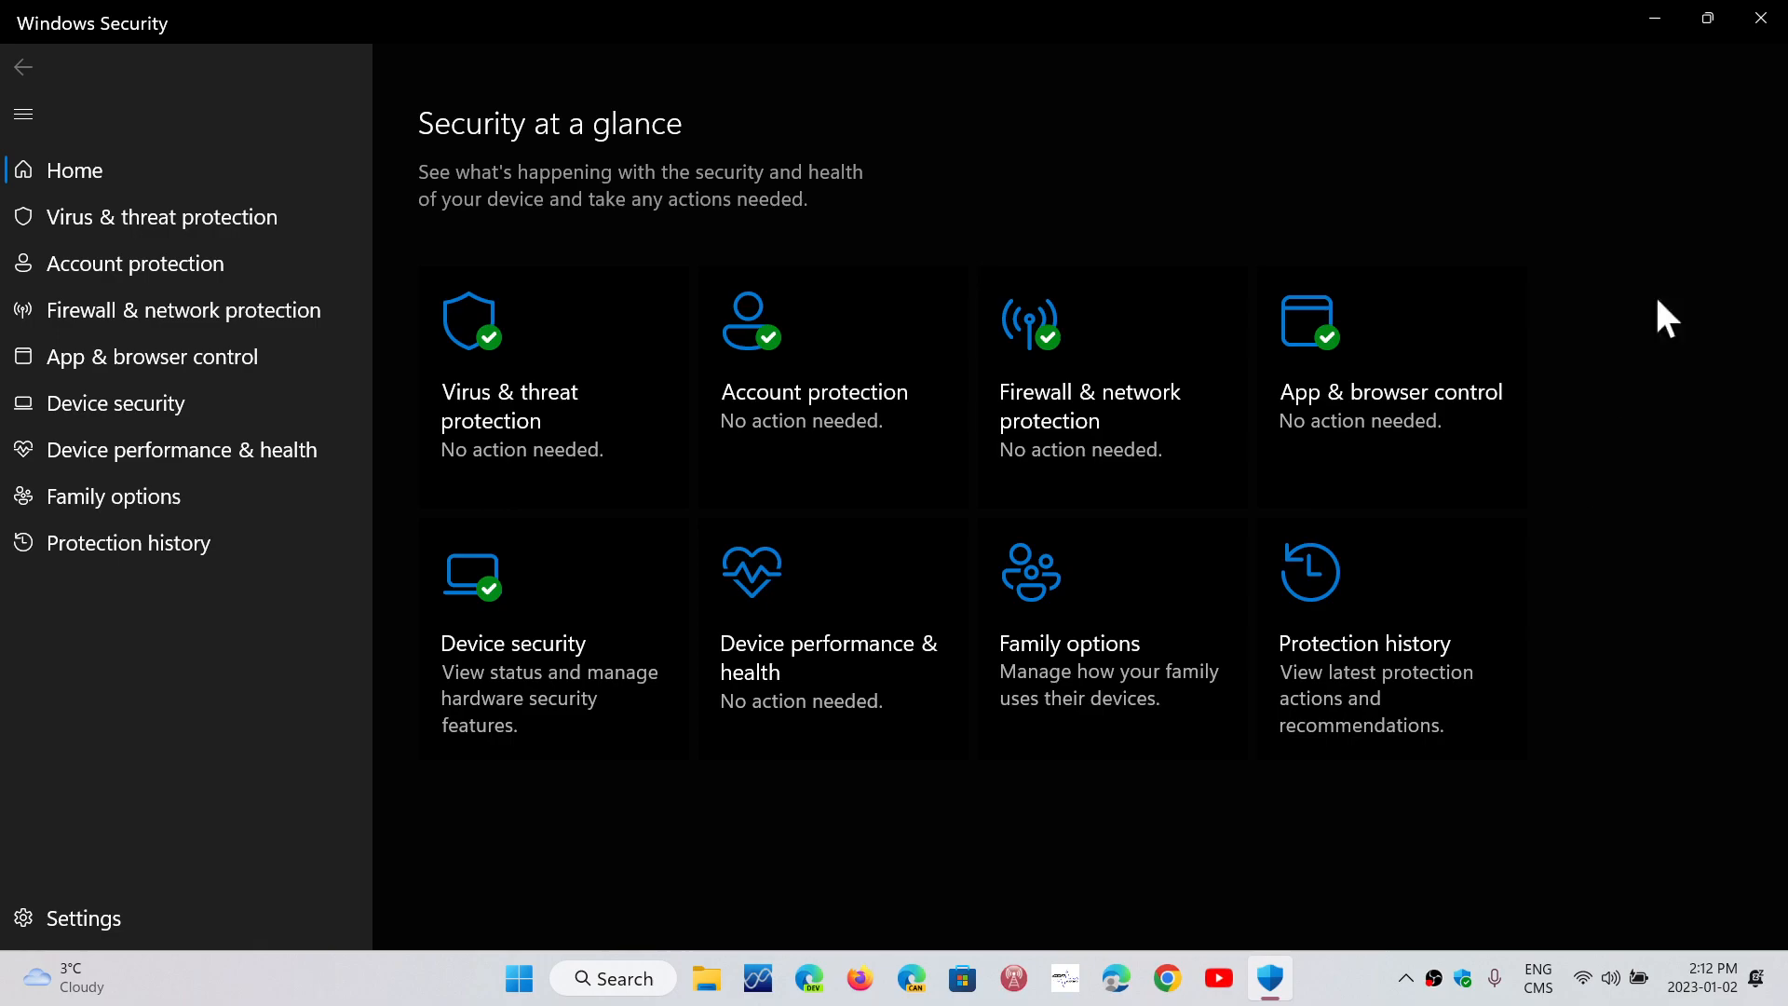
left_click(1759, 17)
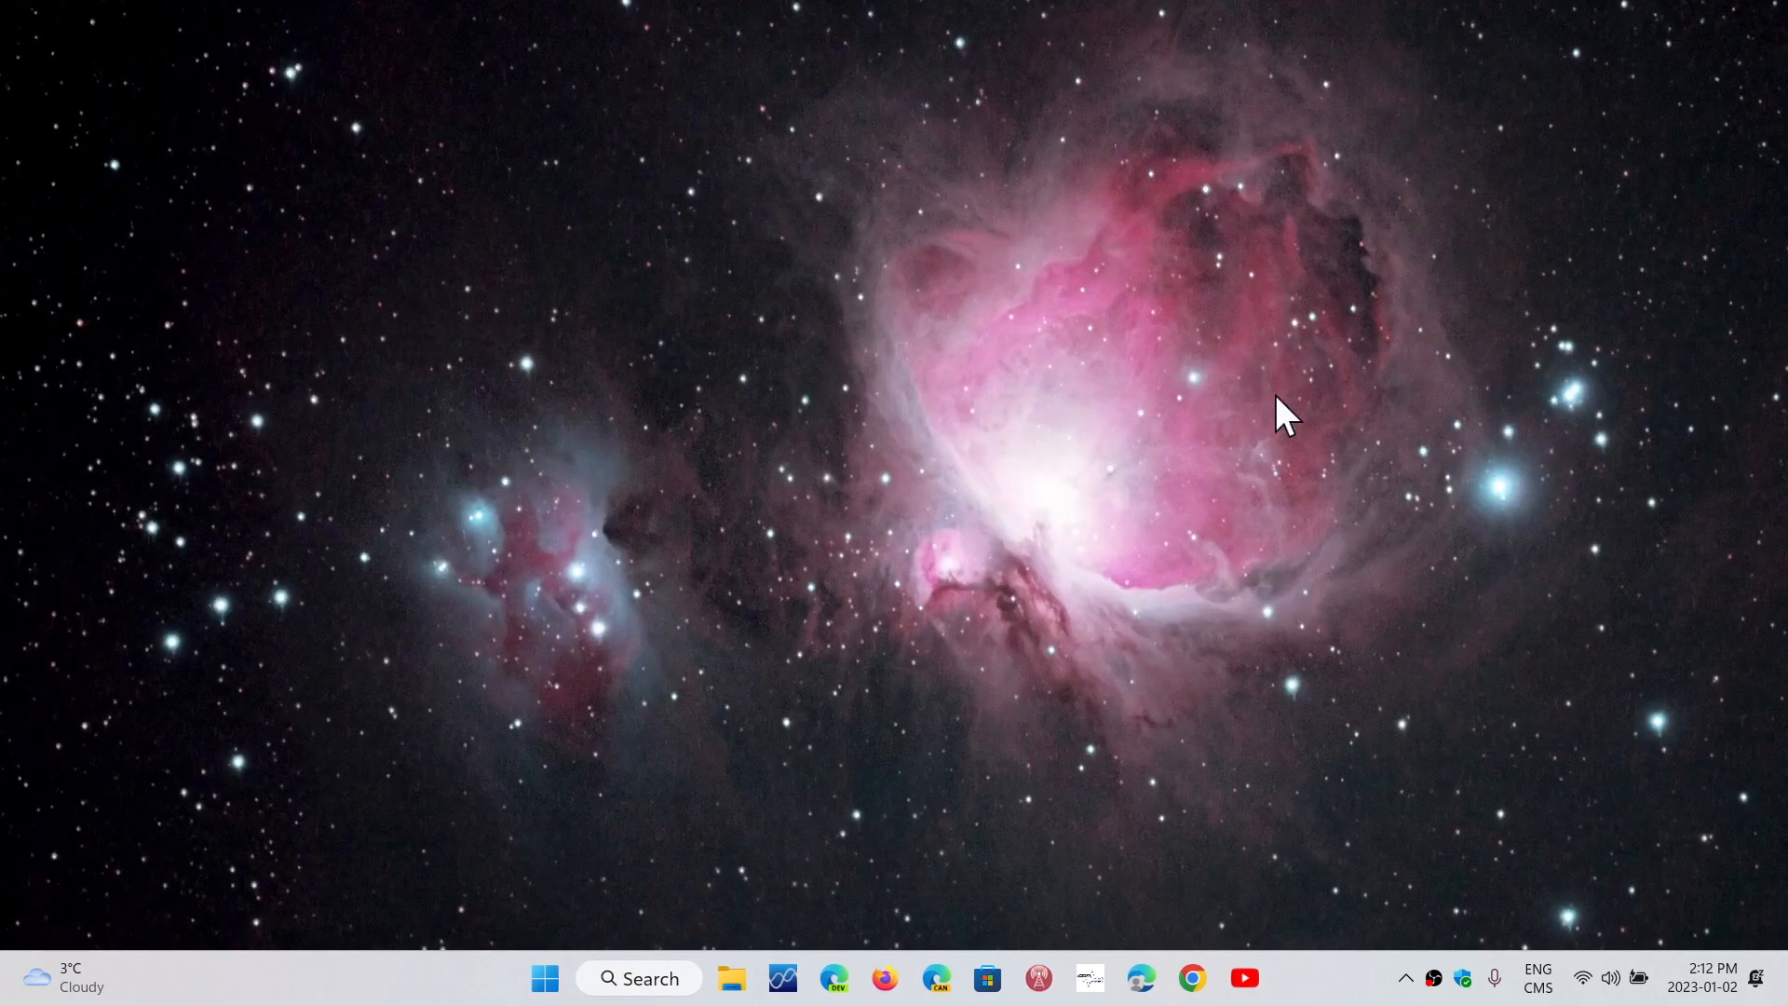